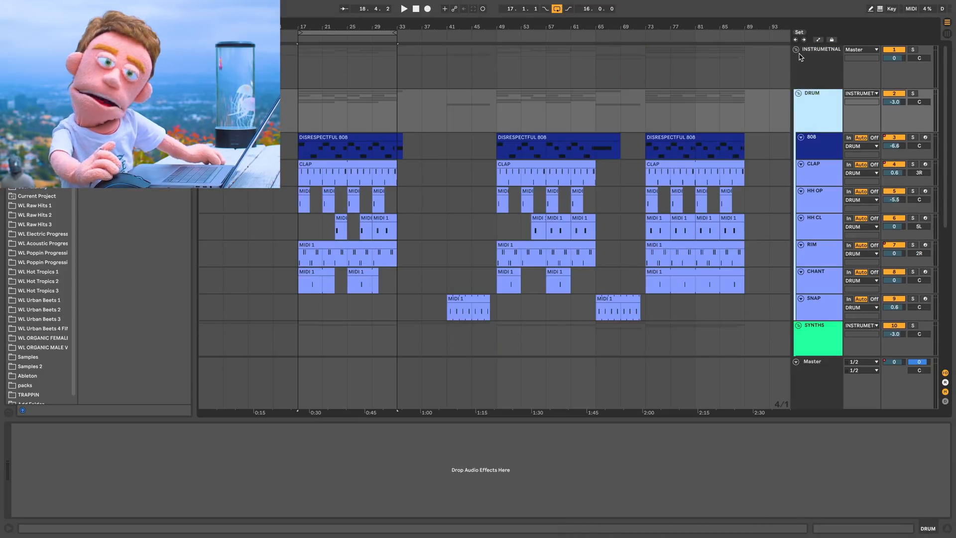
Collapse the INSTRUMETNAL and VOCALS groups so only the two group tracks show.
click(818, 339)
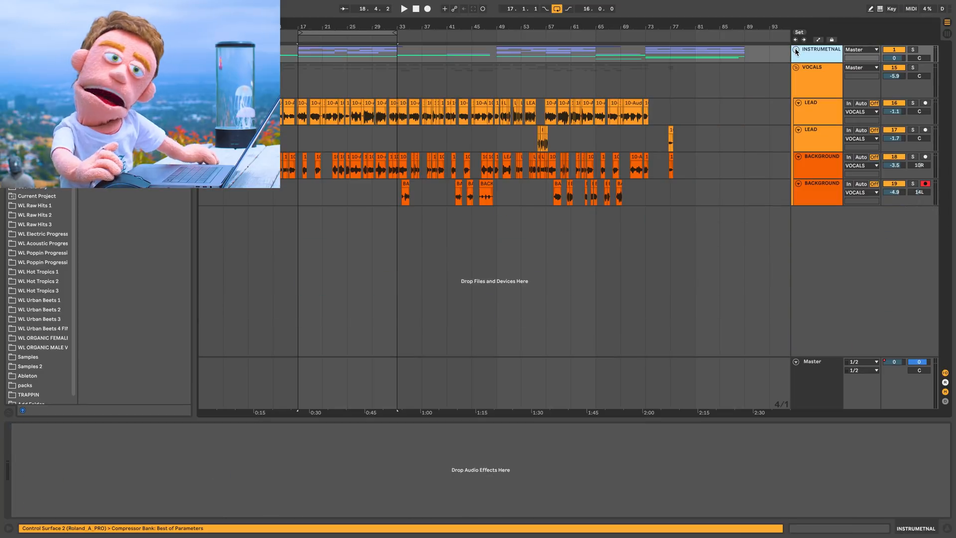
click(817, 67)
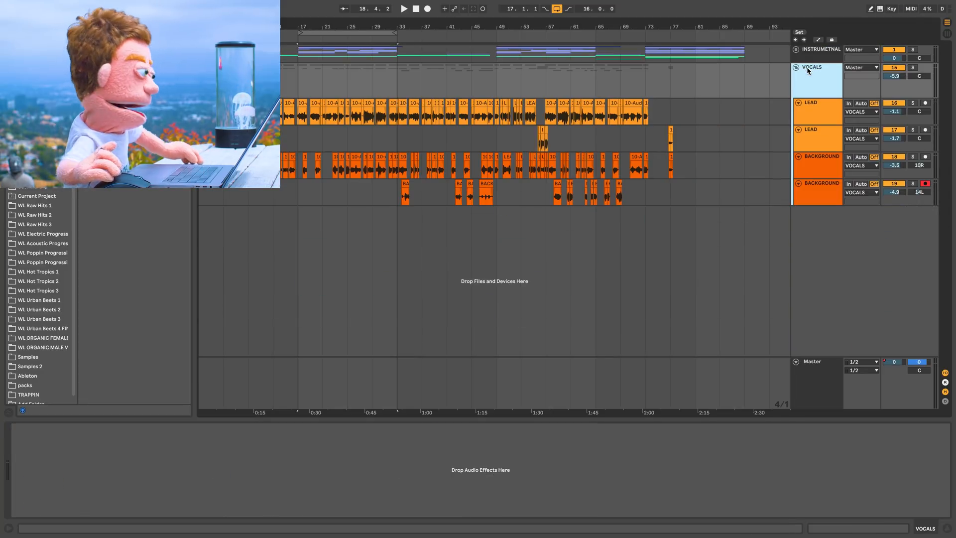
click(796, 67)
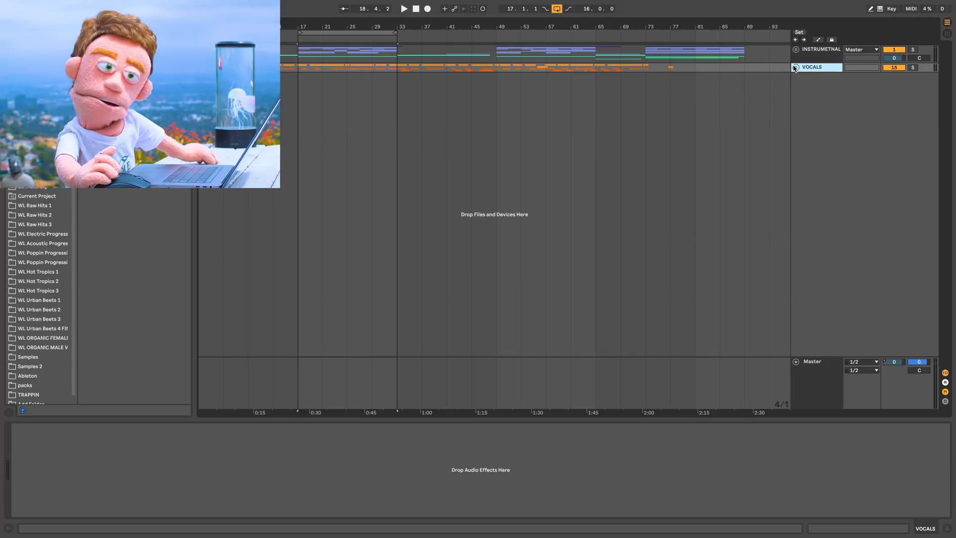
click(795, 67)
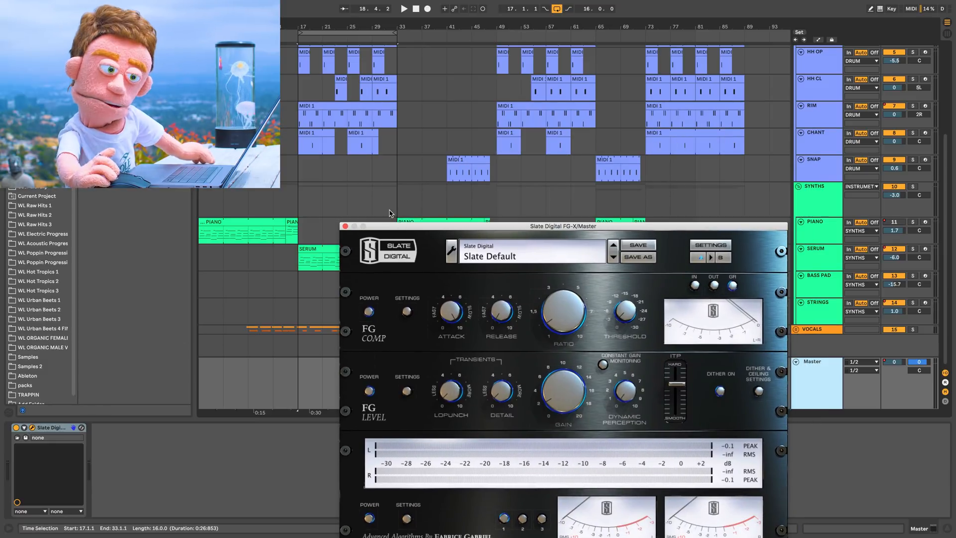
mouse_move(607, 276)
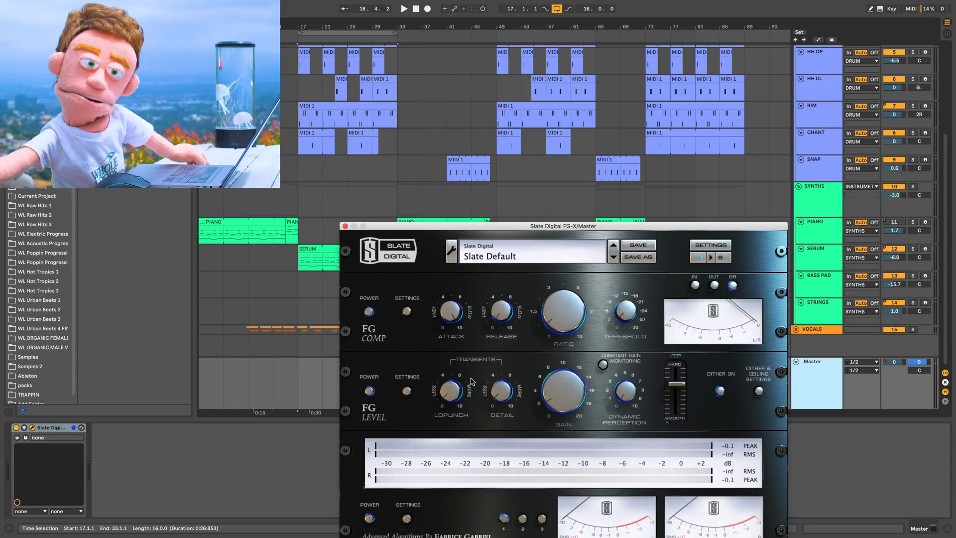
mouse_move(315, 301)
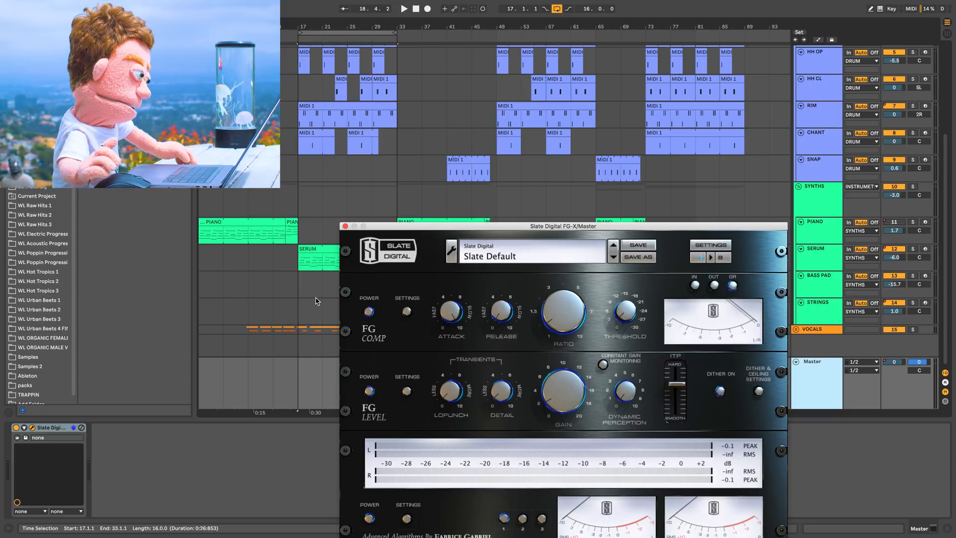
Close the Slate Digital FG-X plugin window on the Master track.
click(345, 226)
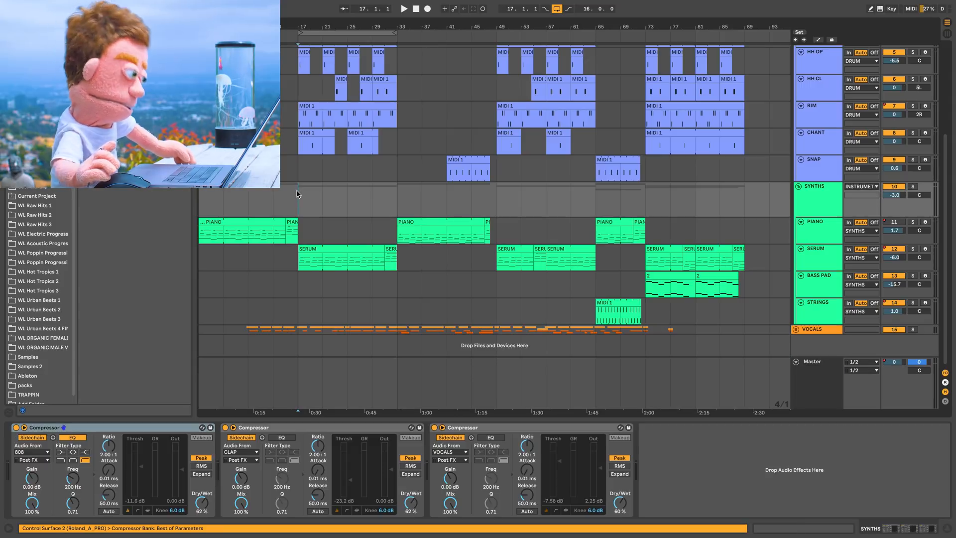
Play the song, scroll down to the vocals and back, and select INSTRUMETNAL.
click(402, 8)
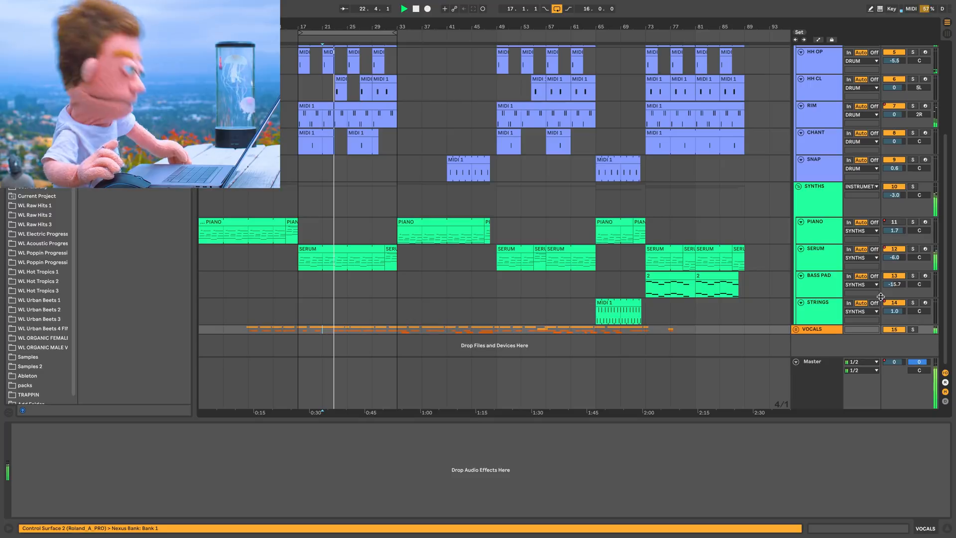
scroll(down, 3)
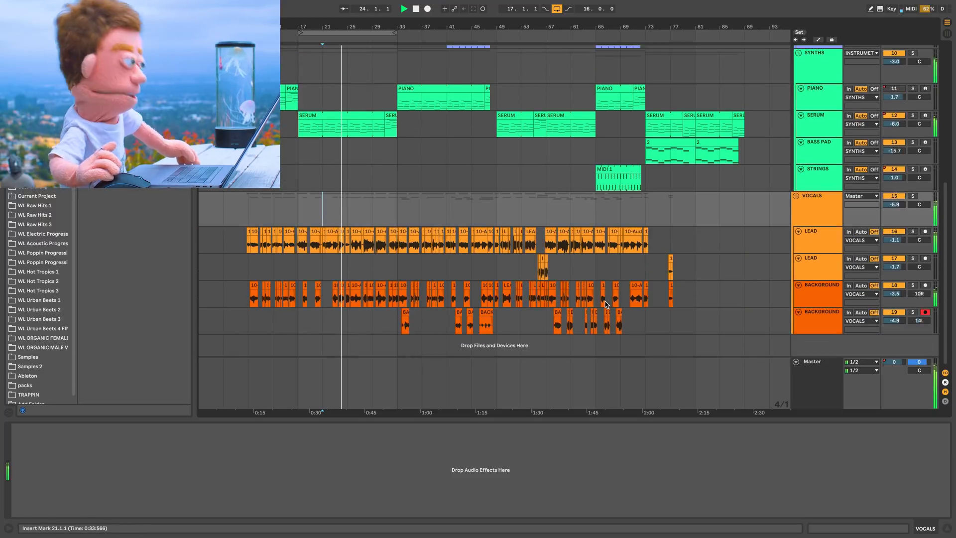
scroll(up, 3)
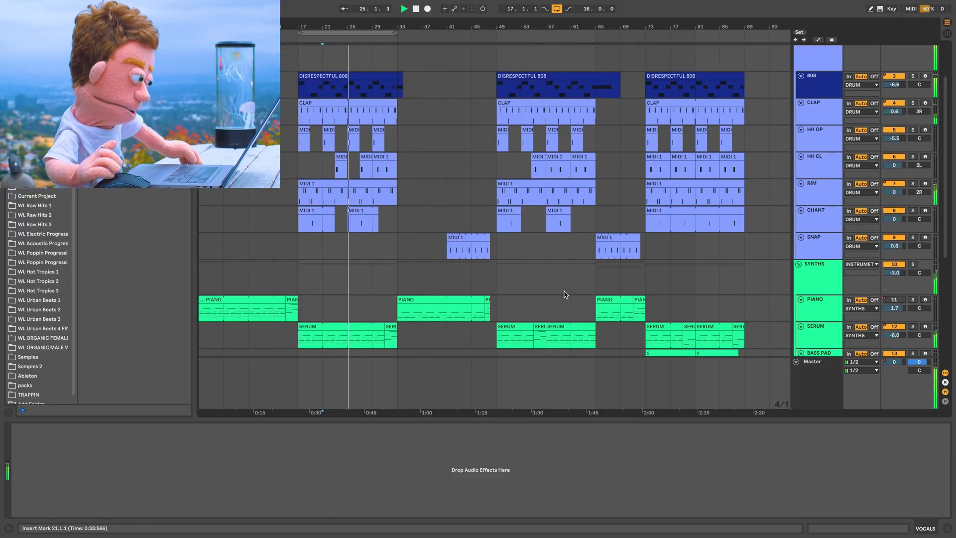
click(815, 264)
text(INSTRUMETNAL)
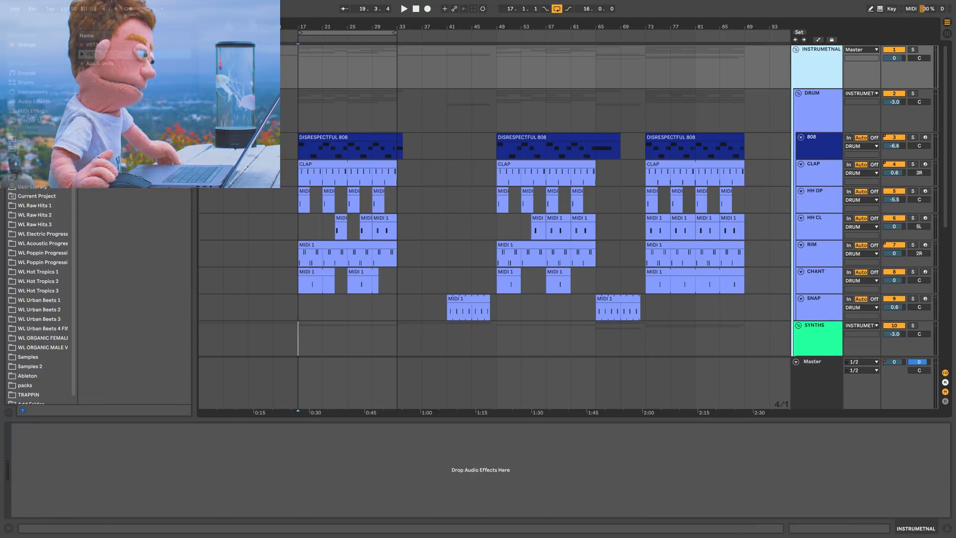
Browse the installed plug-ins and open the VST folder to locate FabFilter Pro-L 2.
click(28, 129)
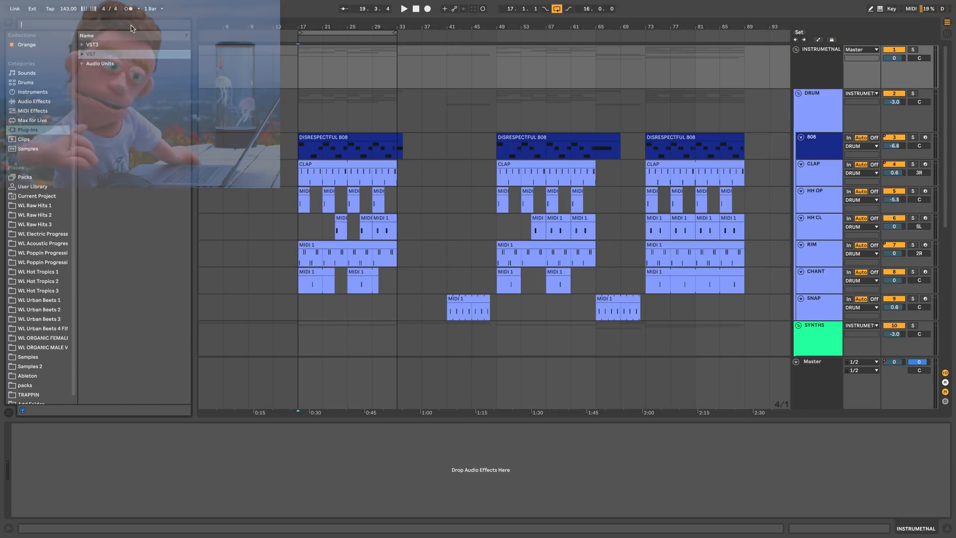
text(2)
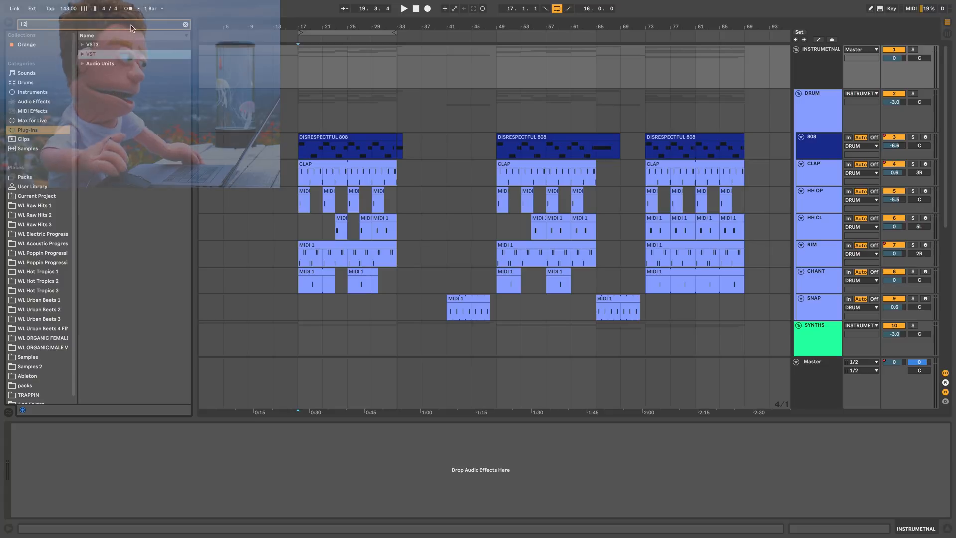
click(91, 53)
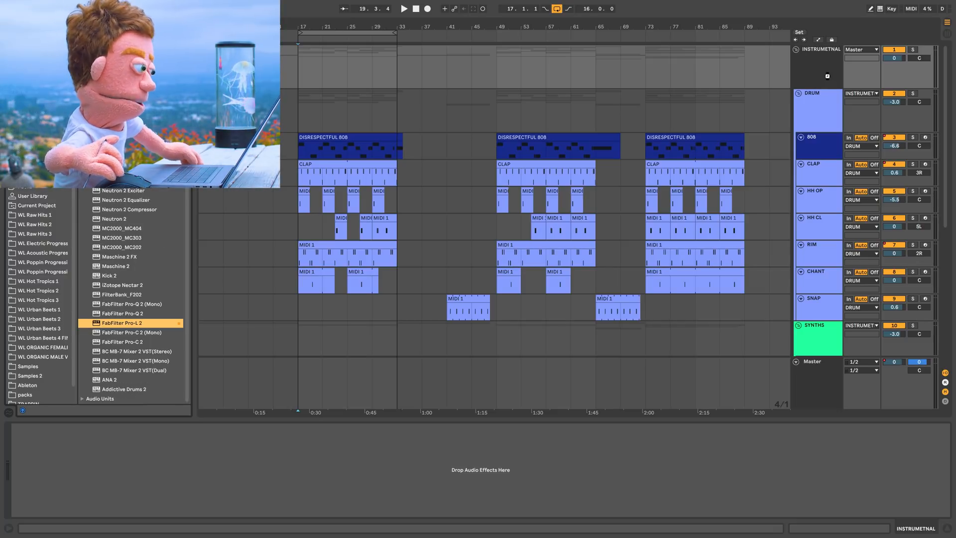
Load Pro-L 2 on INSTRUMETNAL with +1 dB gain and -1 dBTP ceiling, auditioning playback.
double_click(123, 323)
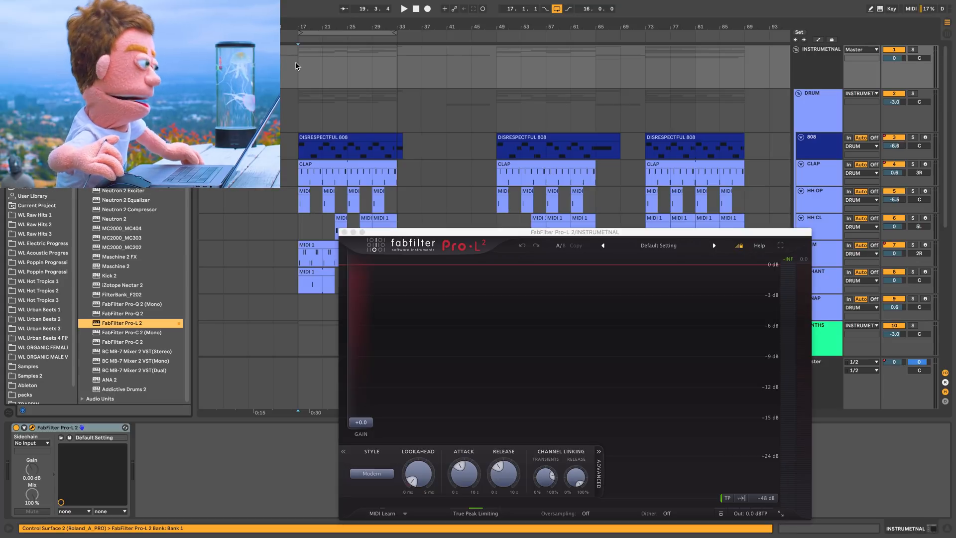
click(404, 8)
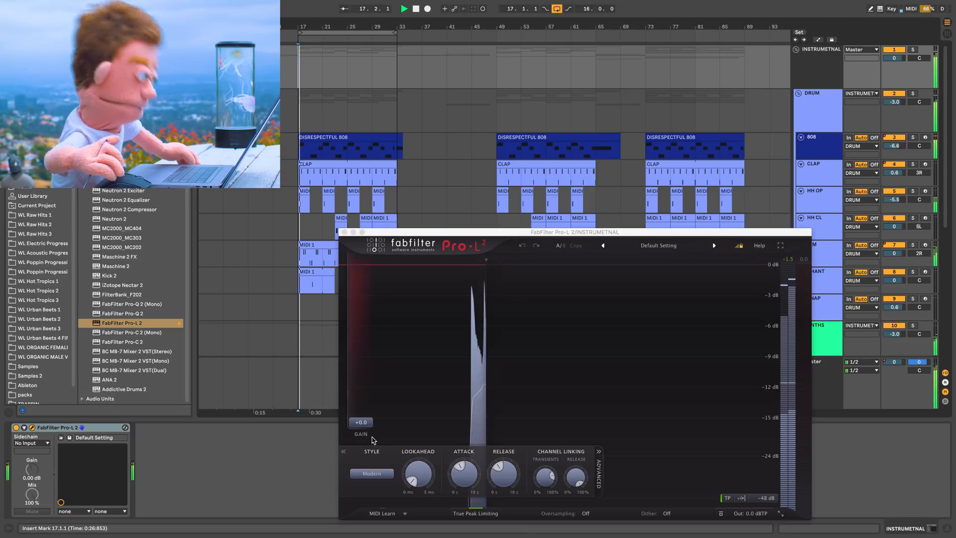
click(404, 8)
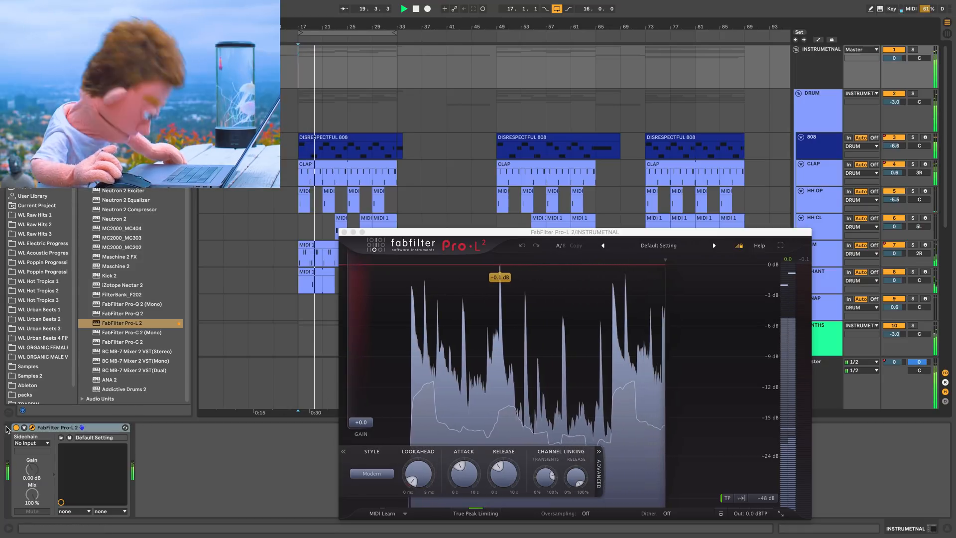
click(403, 8)
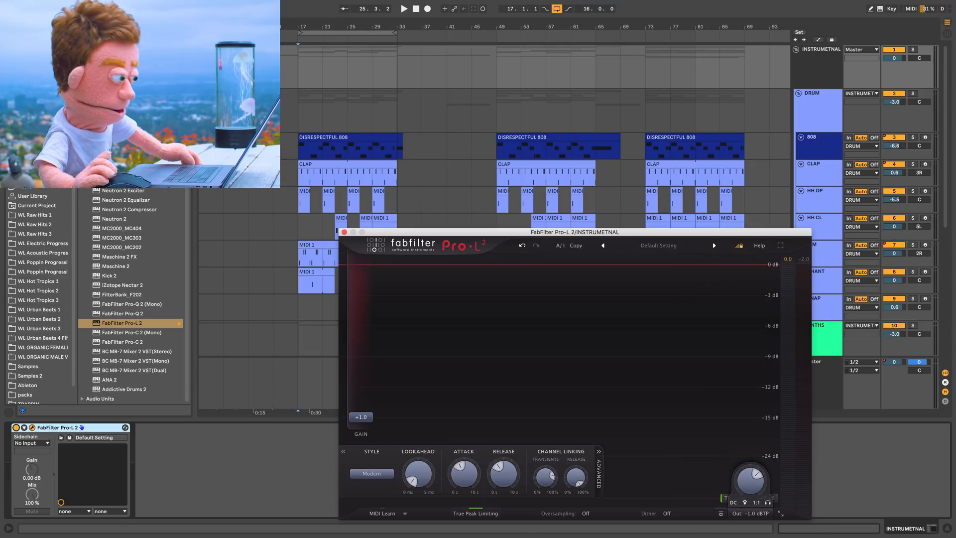
Play the song, switch the Pro-L 2 limiter off and on, then close its window.
click(404, 9)
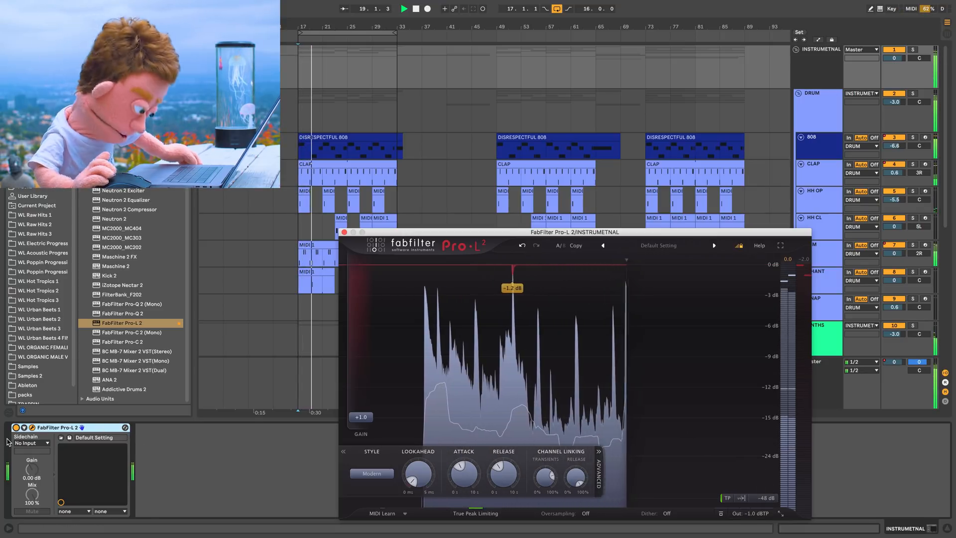
click(404, 8)
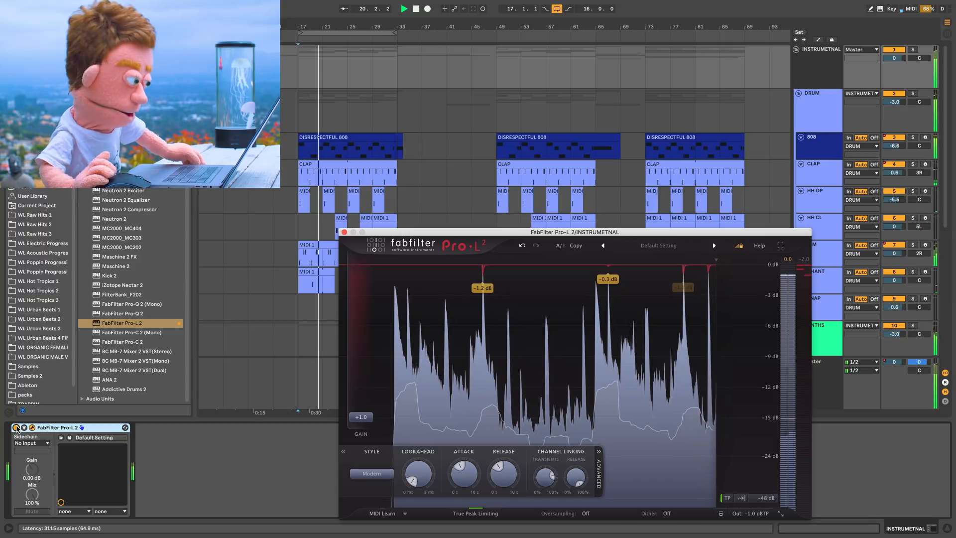
click(404, 8)
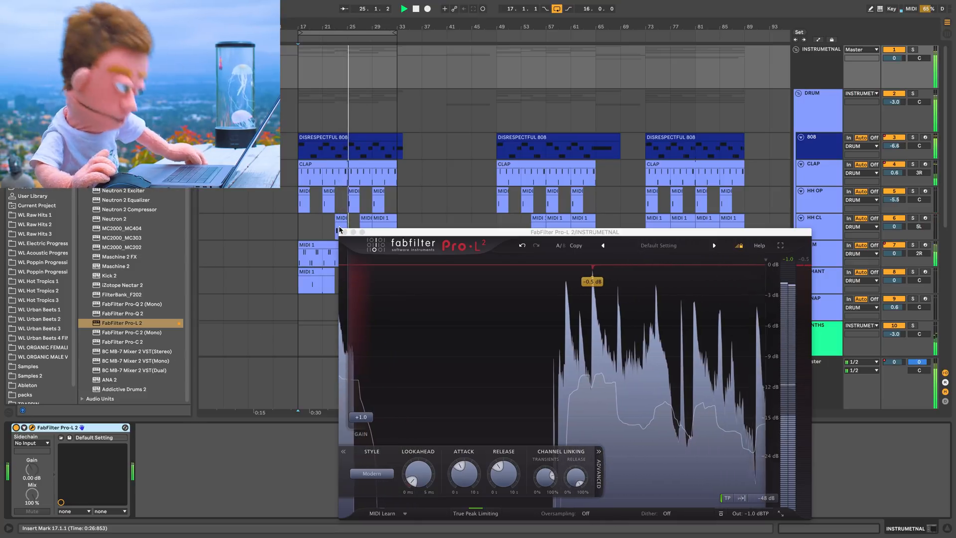
click(779, 232)
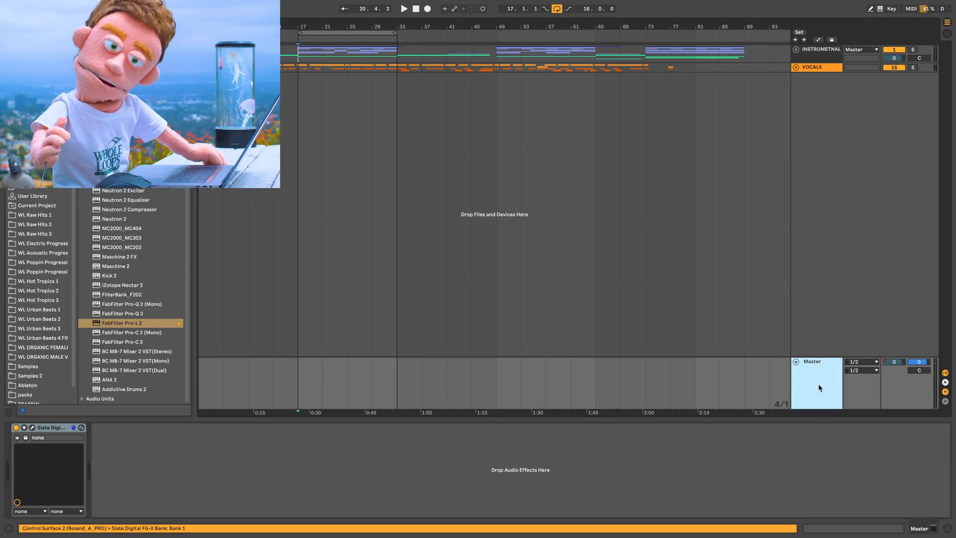
mouse_move(738, 104)
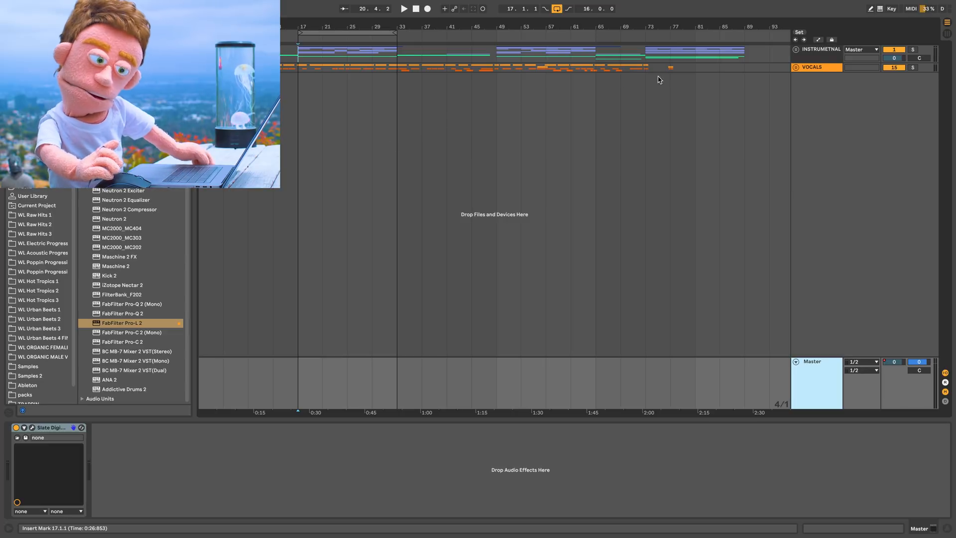
mouse_move(823, 112)
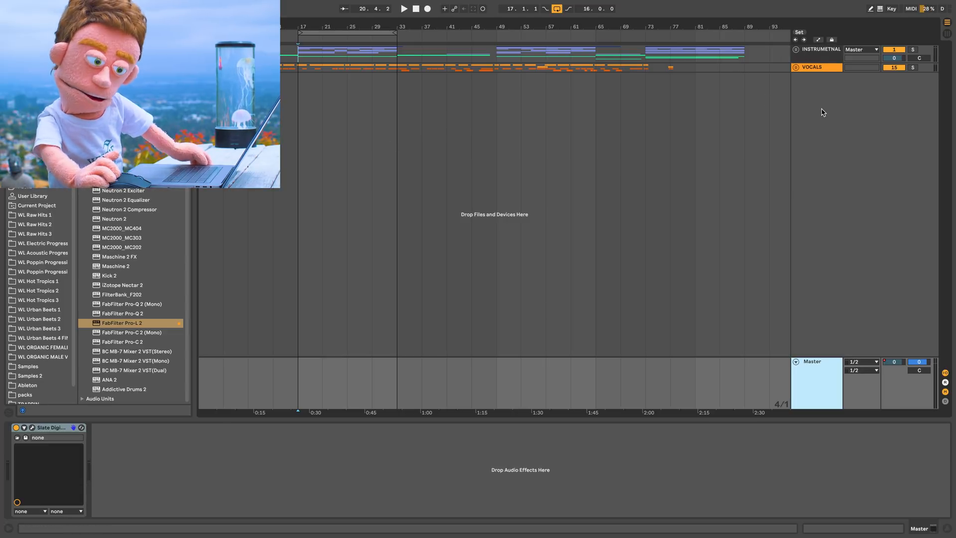
Unfold the INSTRUMETNAL group to reveal its DRUM tracks and SYNTHS subgroup.
click(796, 49)
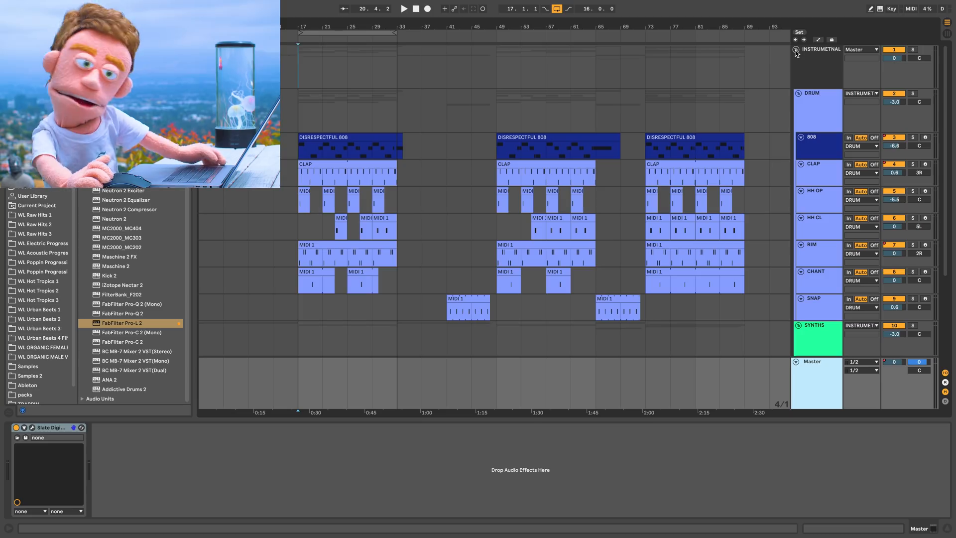
Select the DRUM group, search 'the' in the browser and load The Glue.
click(814, 93)
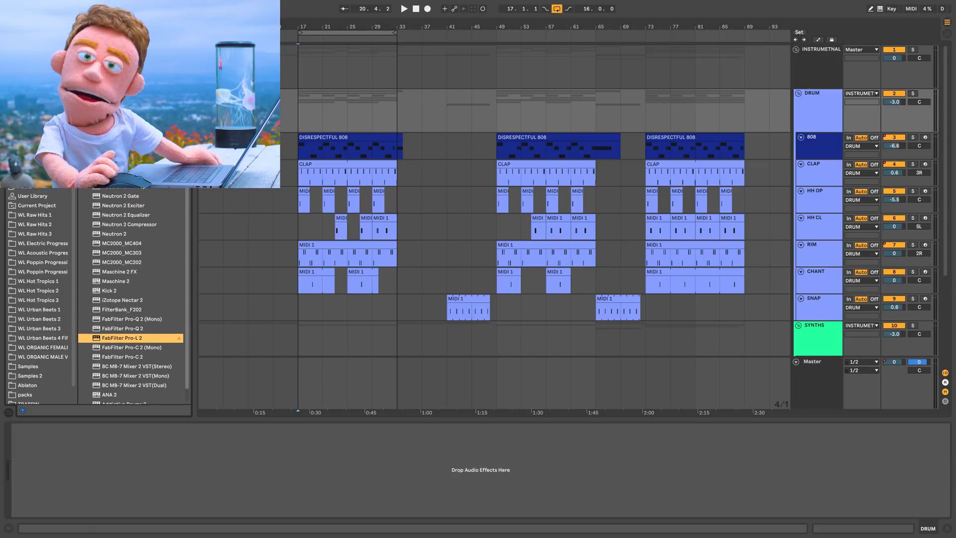
scroll(up, 3)
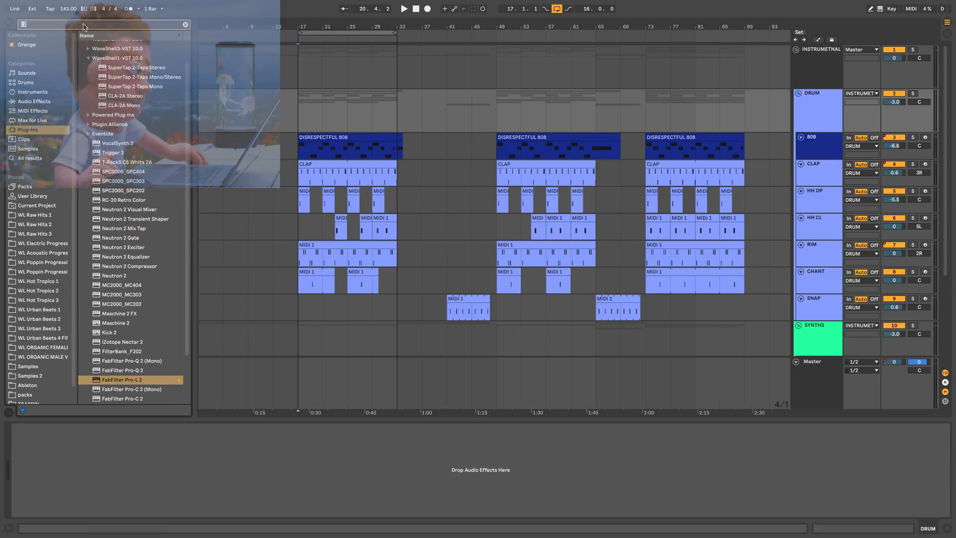
text(the)
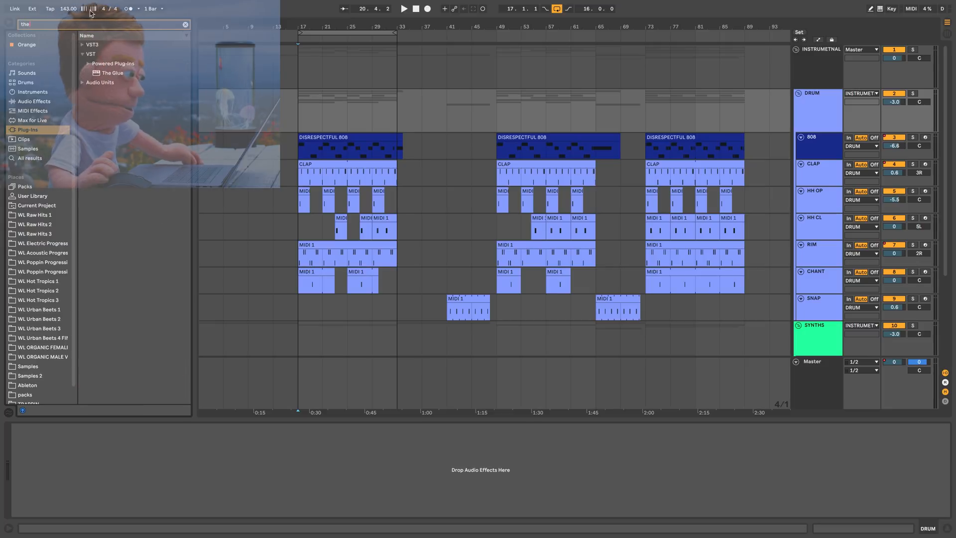
double_click(113, 73)
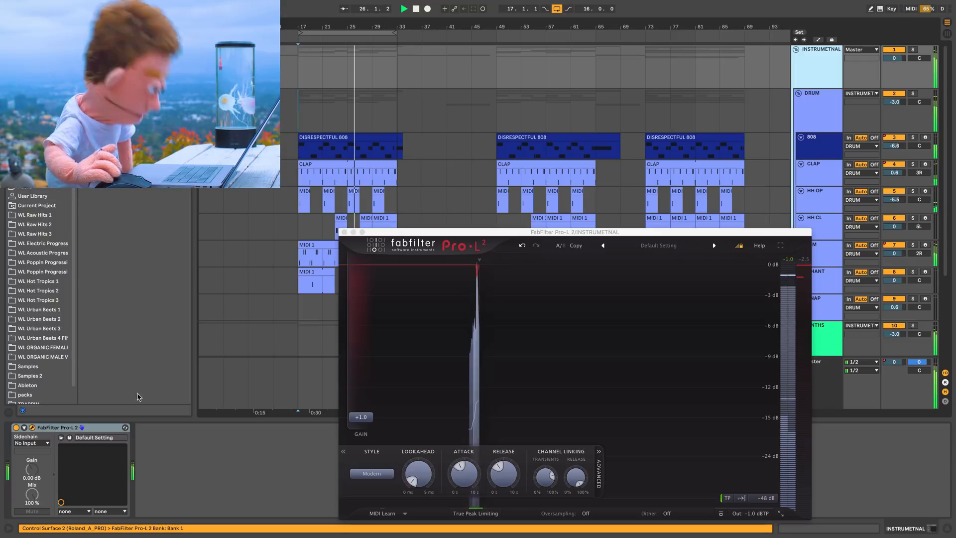
Toggle song playback from the transport.
click(404, 9)
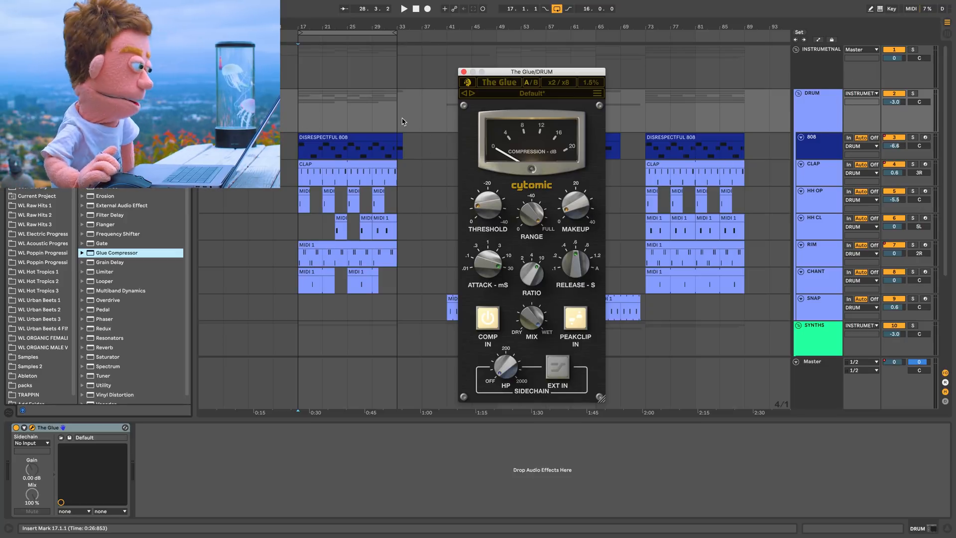
Close The Glue's window and show the Master track's FG-X device chain.
click(403, 8)
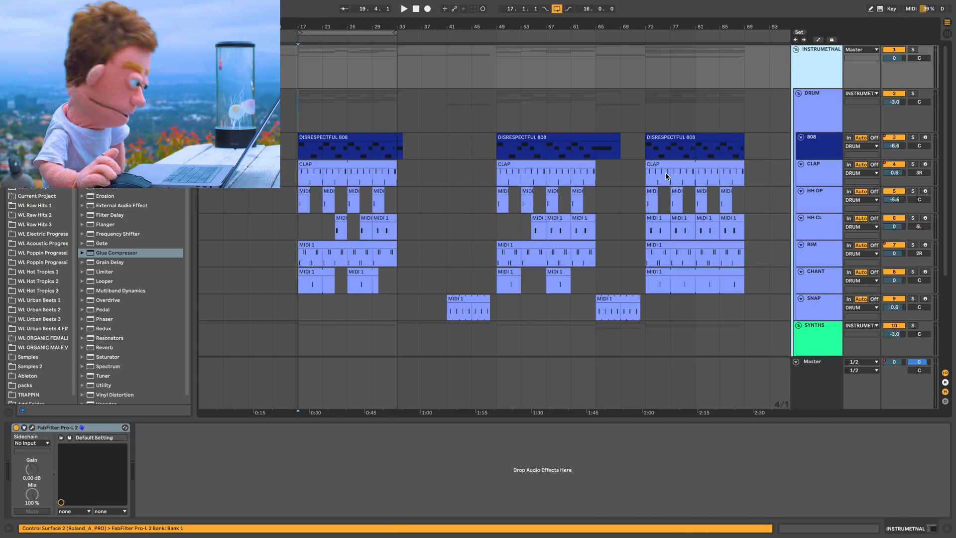
click(818, 378)
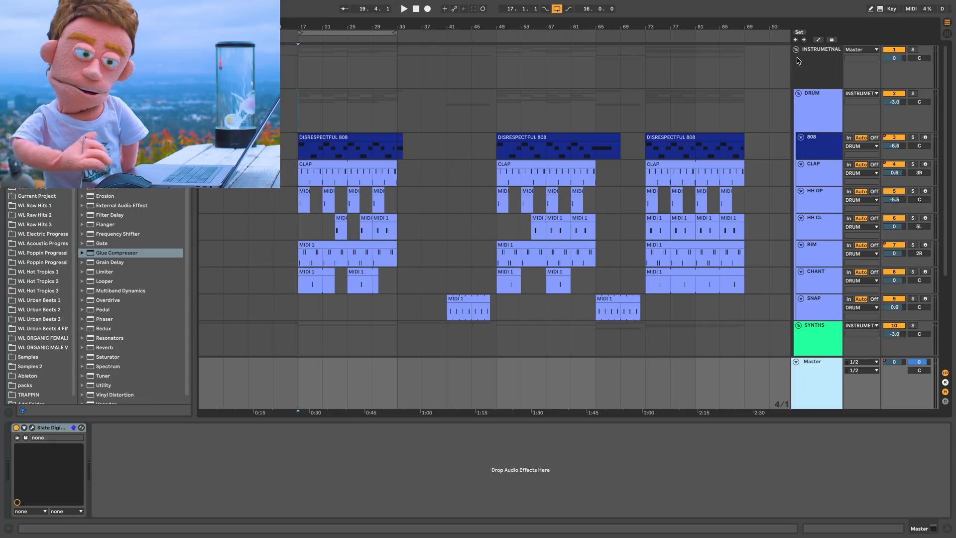
Collapse INSTRUMETNAL, expand VOCALS, and insert a new return track A.
click(797, 68)
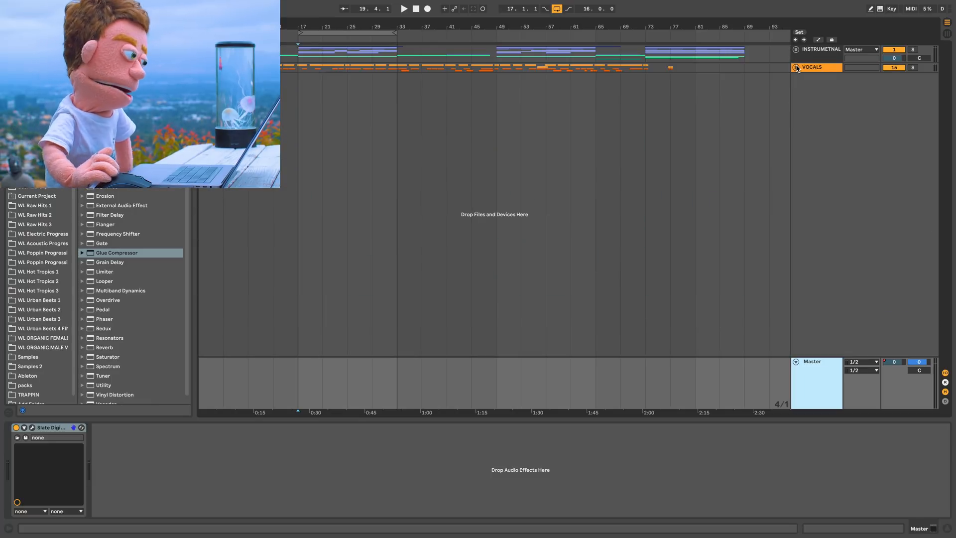
right_click(811, 67)
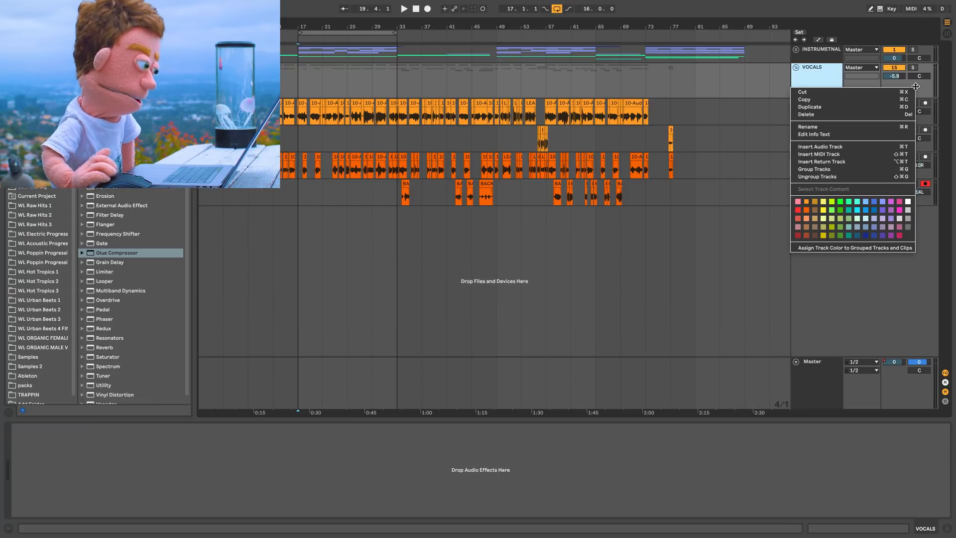
mouse_move(821, 162)
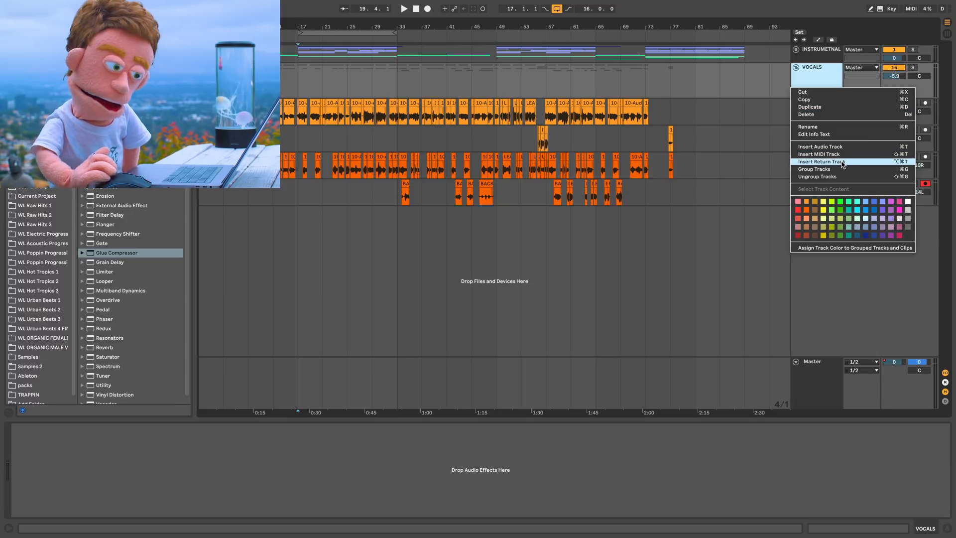
click(821, 161)
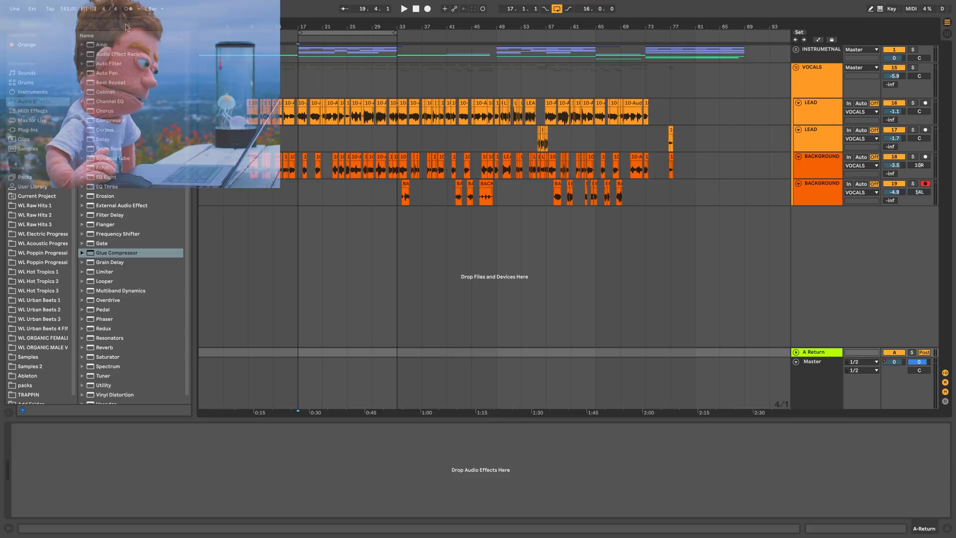
Search '76' among plug-ins and load CLA-76 Stereo onto Return A.
text(76)
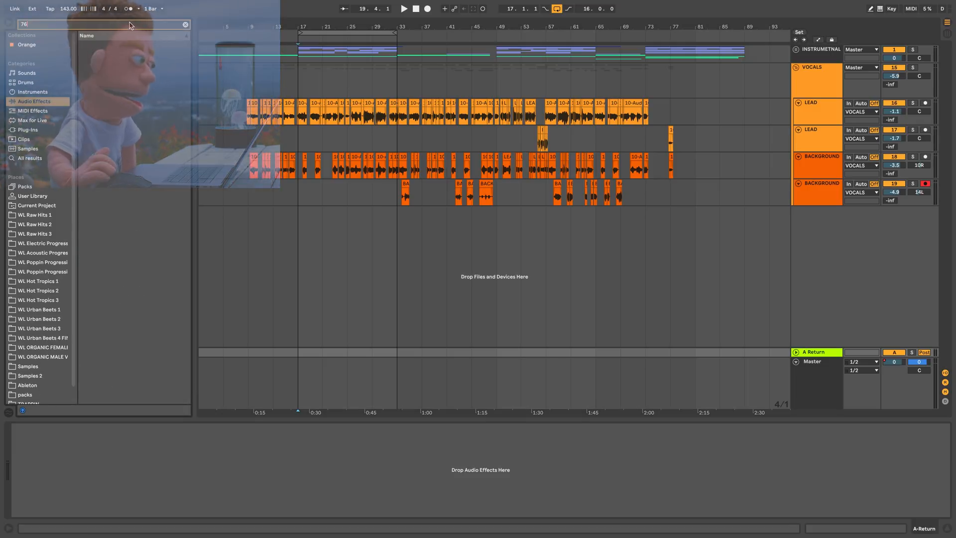
click(28, 130)
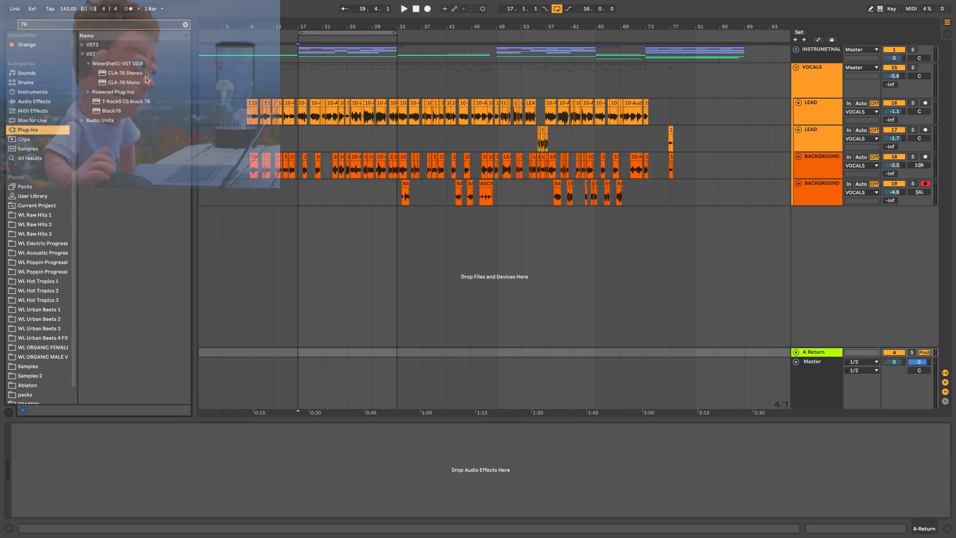
double_click(124, 73)
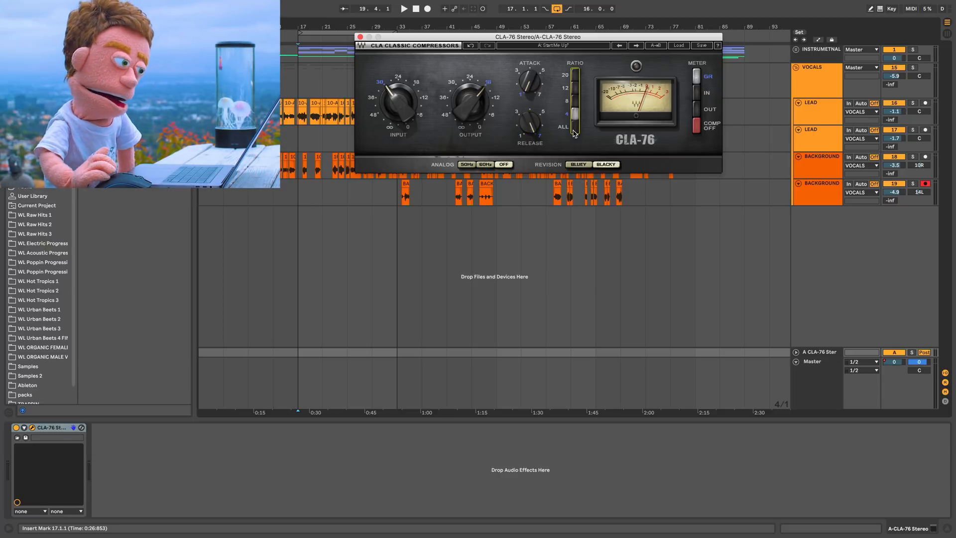
mouse_move(799, 346)
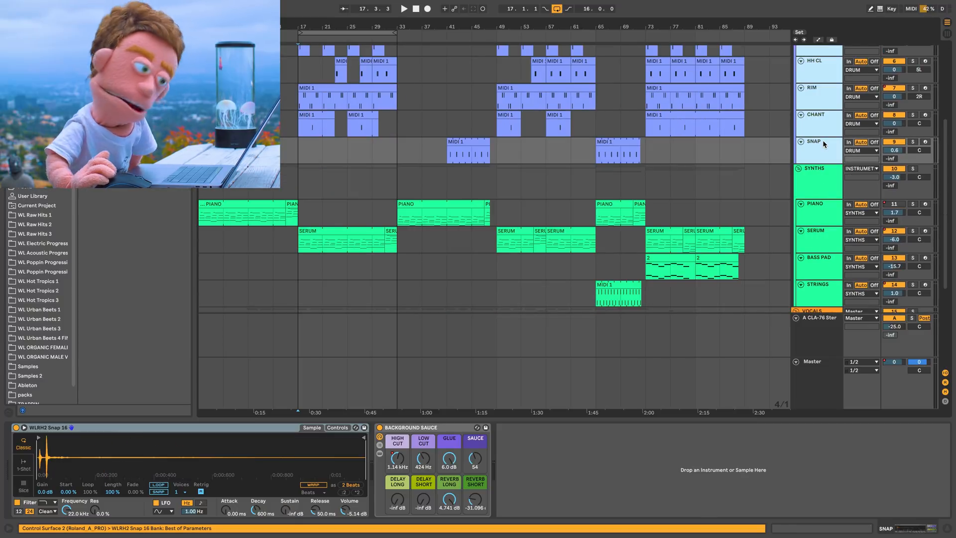
Set send A to -5 dB on the drum tracks.
scroll(up, 3)
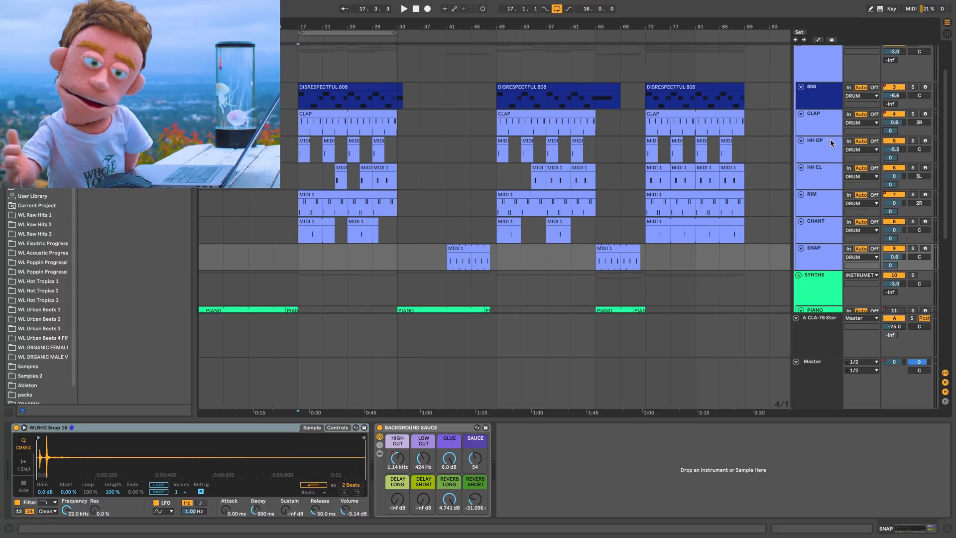
scroll(down, 3)
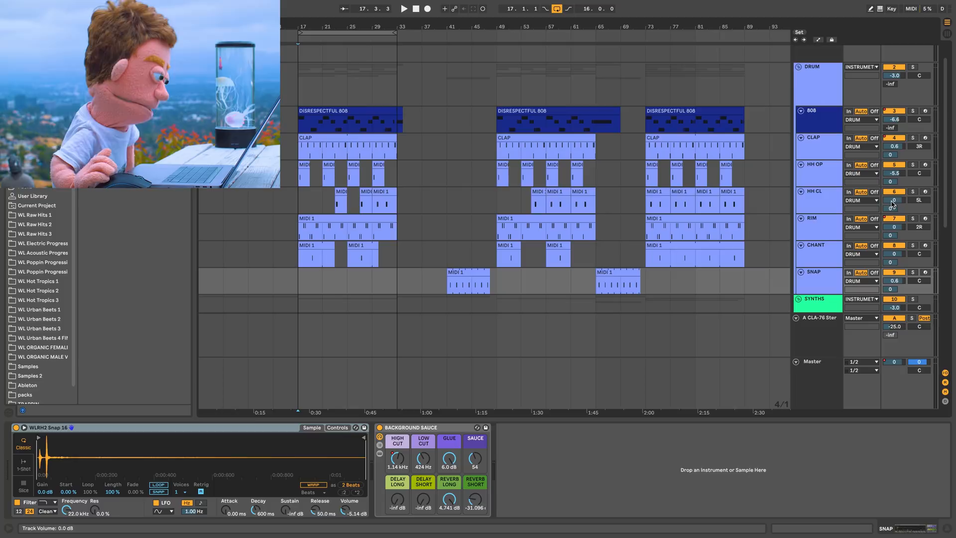
click(813, 146)
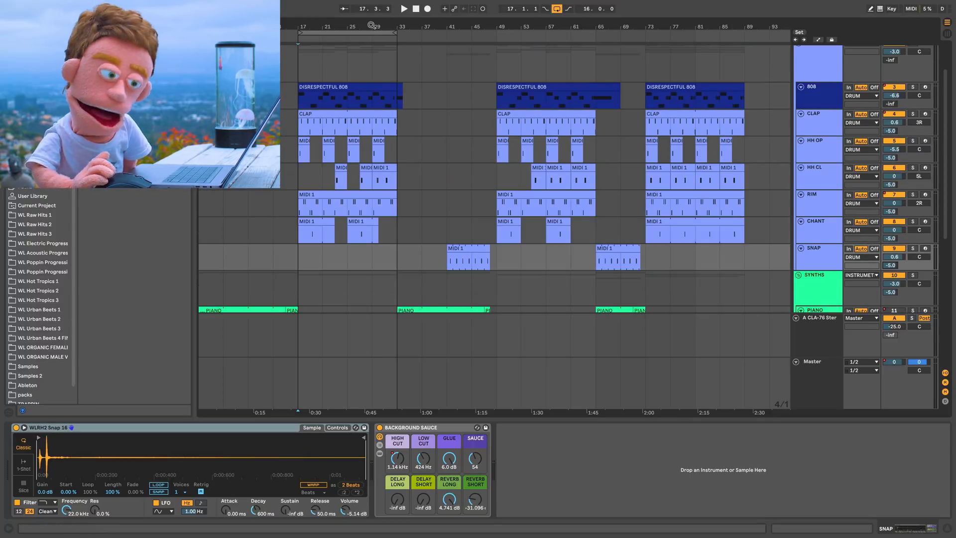
Play the song from bar 49.
click(544, 31)
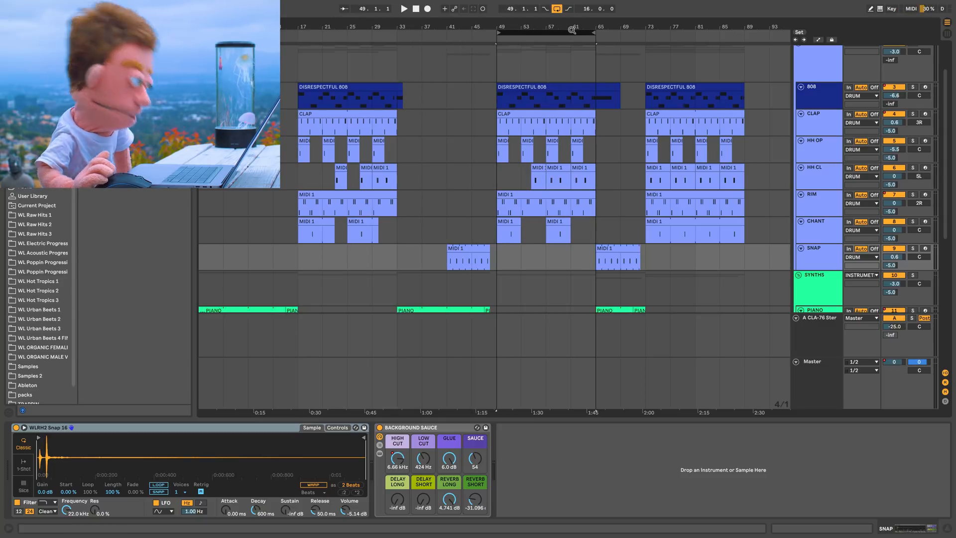
click(403, 9)
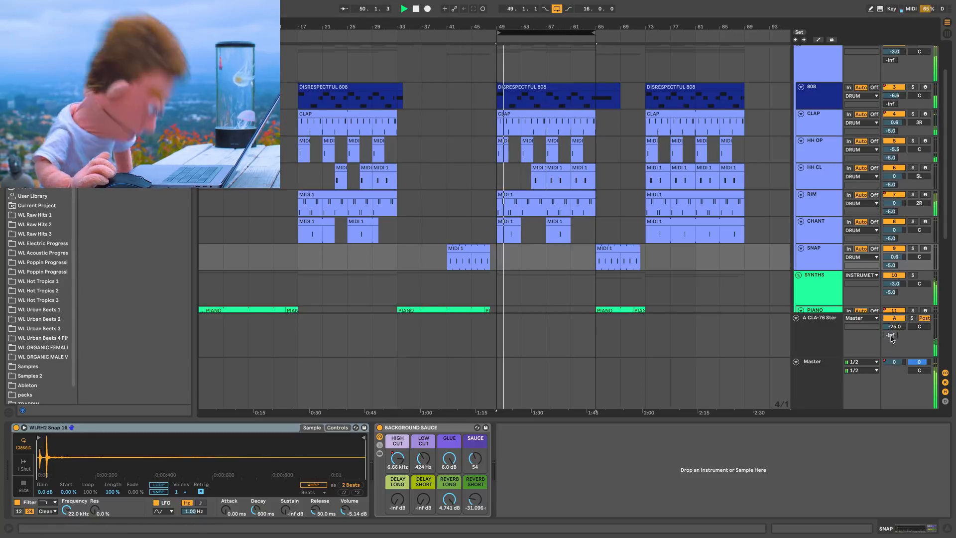